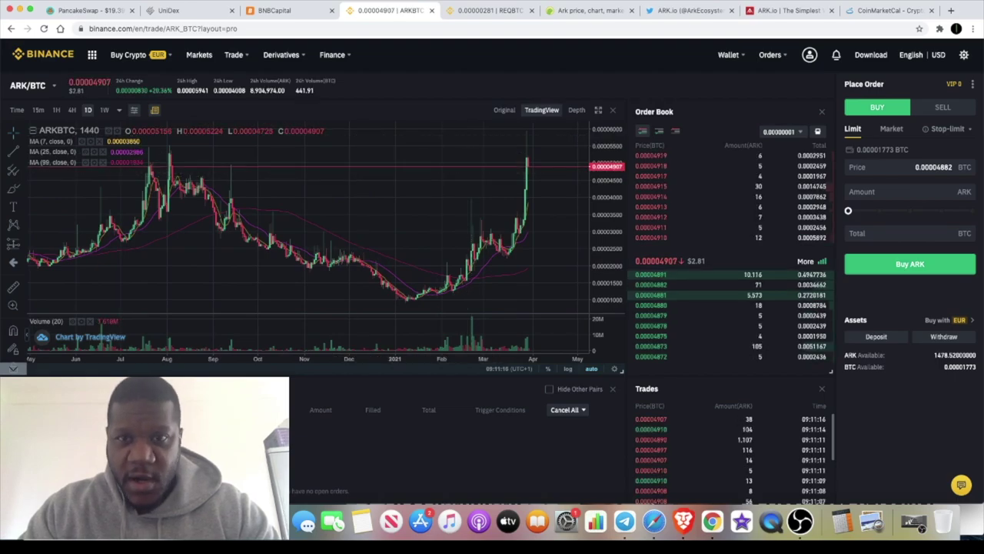
Review the CoinGecko Ark page: $2.98 price, rank #144, market cap and community links
left_click(587, 10)
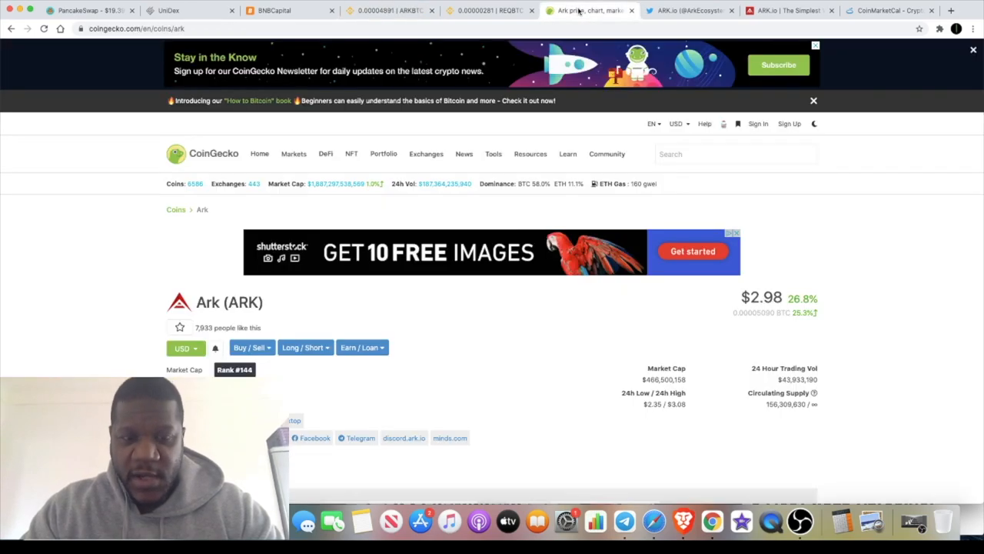
mouse_move(566, 309)
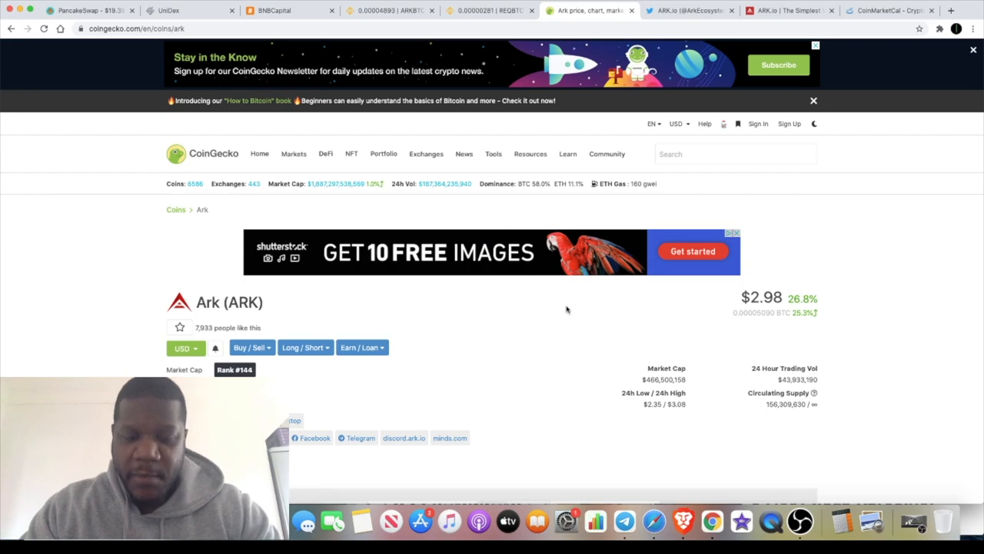
scroll("down", 3)
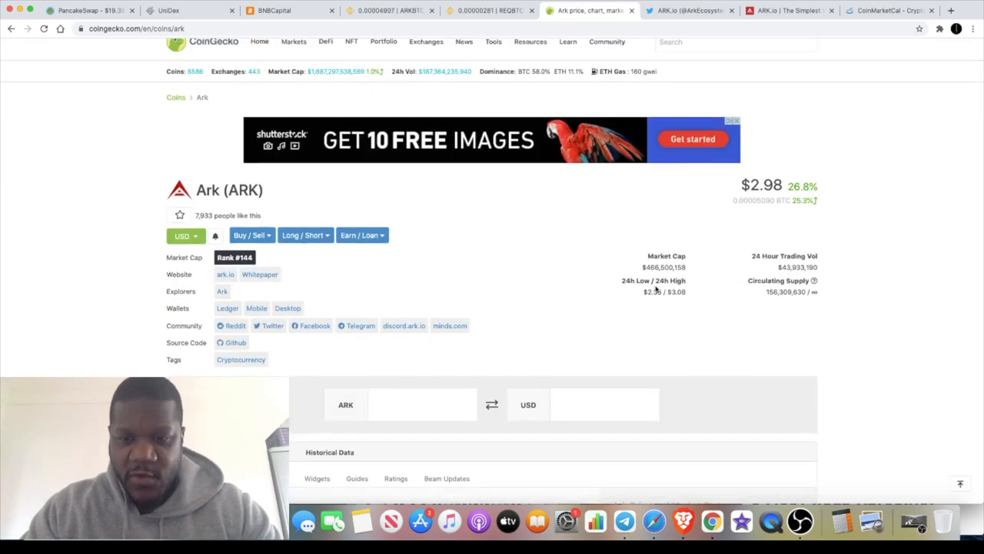
mouse_move(652, 274)
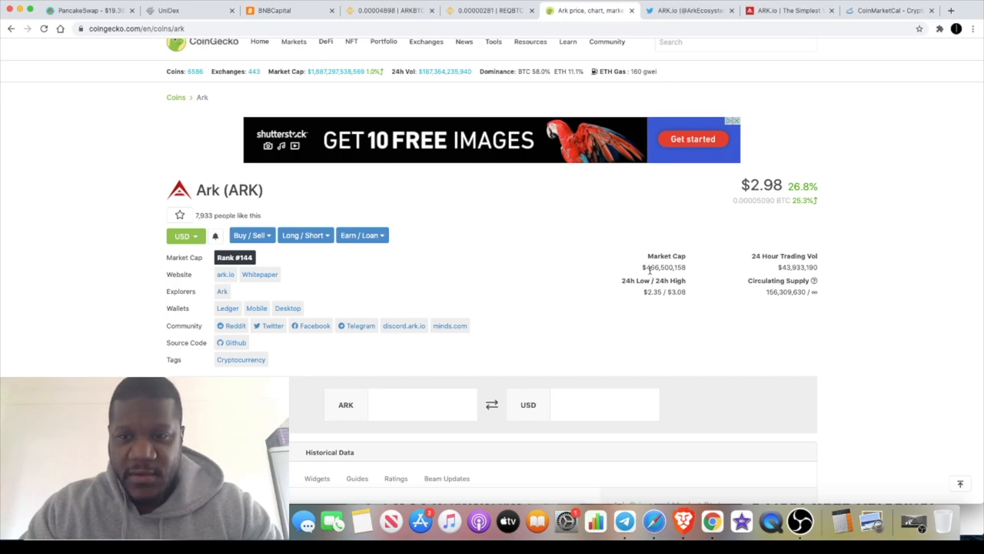
mouse_move(741, 173)
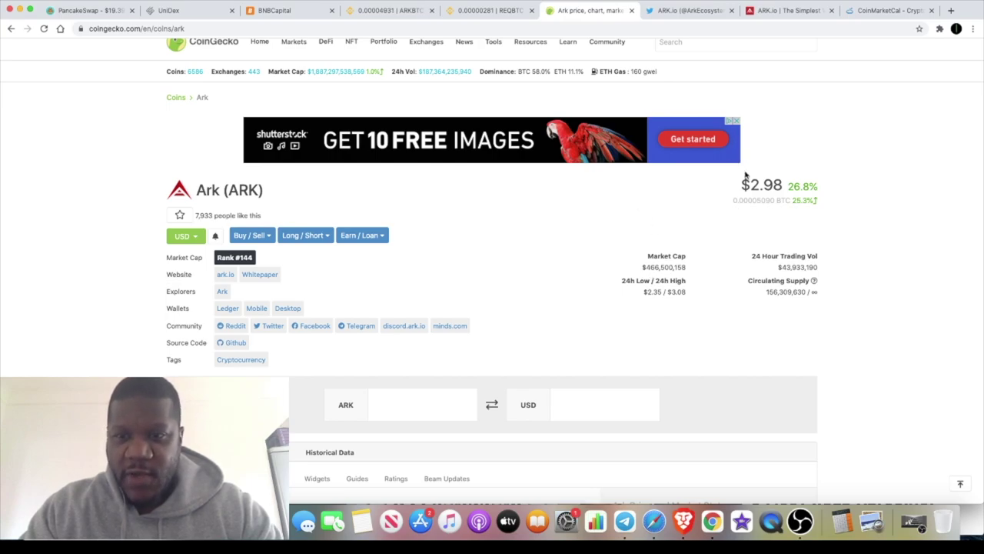
mouse_move(428, 244)
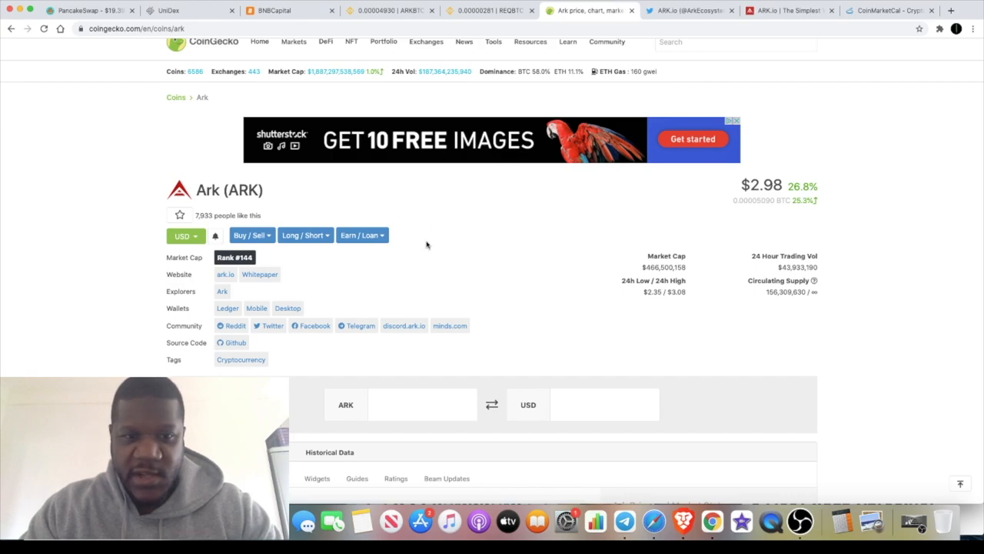
mouse_move(535, 172)
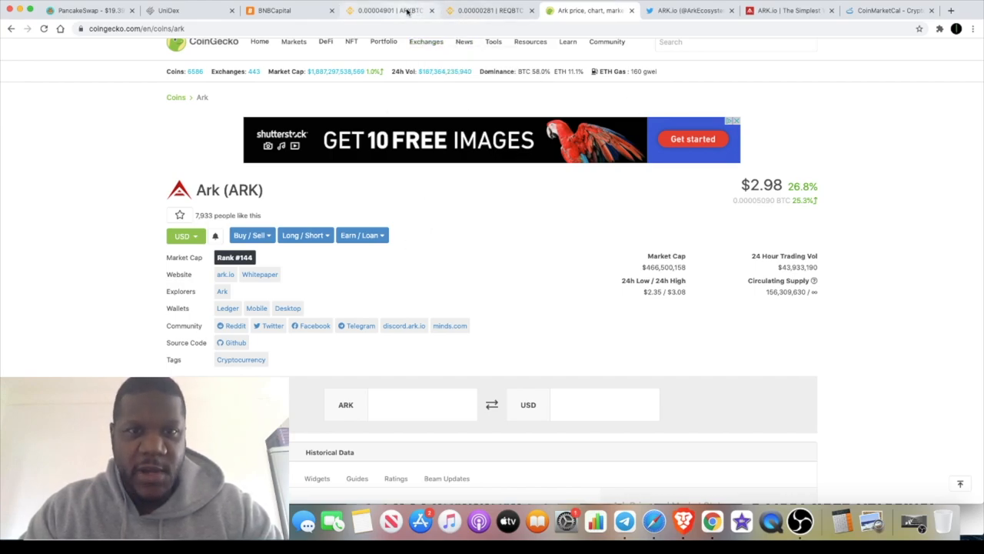
left_click(384, 9)
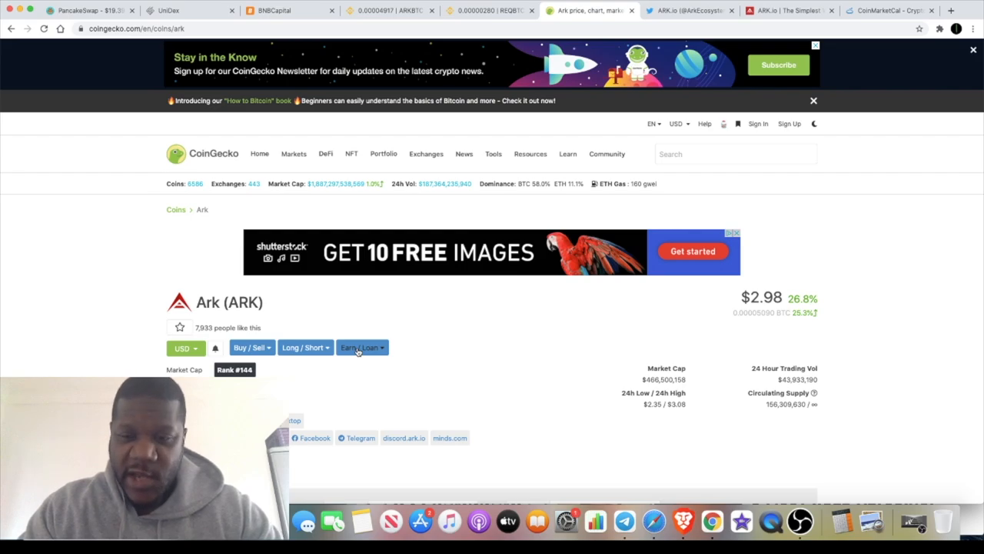
mouse_move(421, 39)
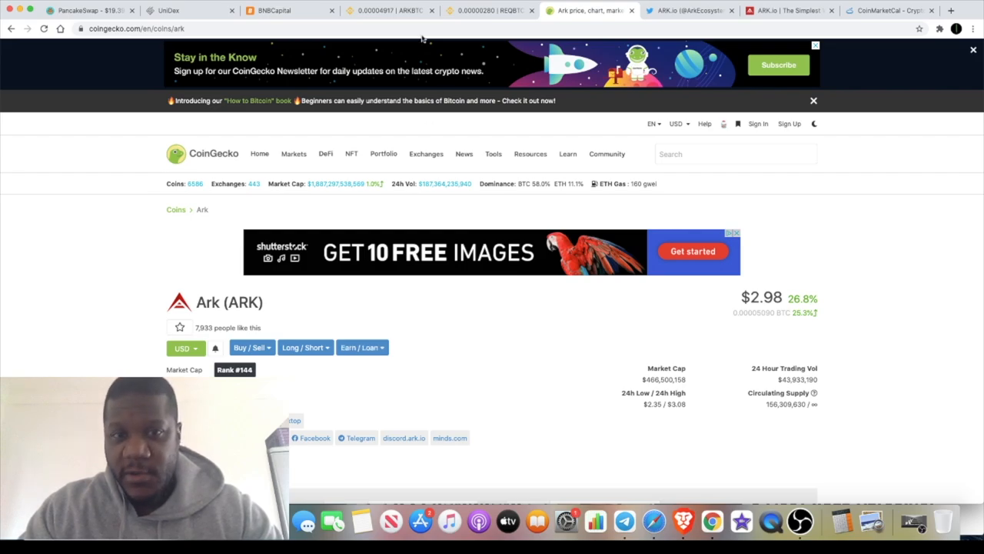
mouse_move(392, 9)
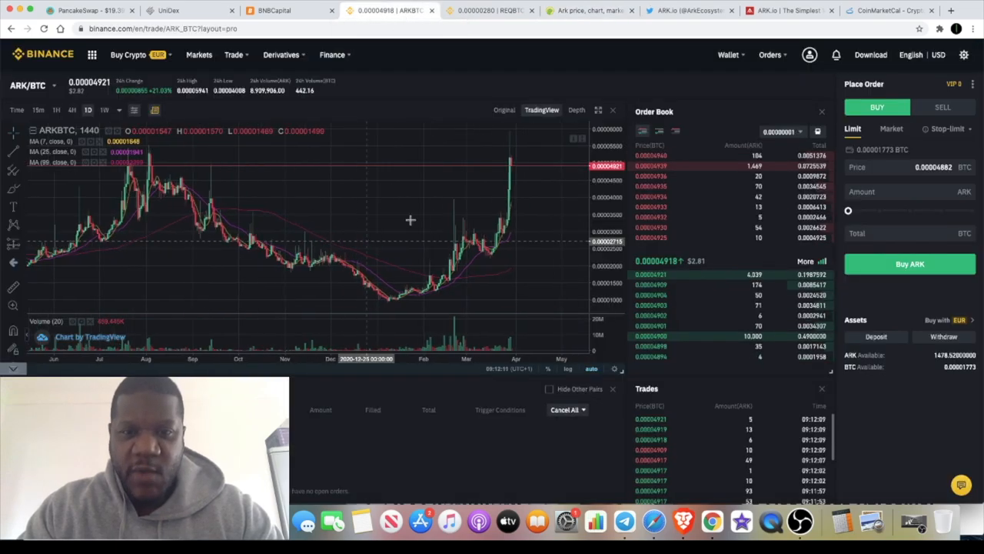
mouse_move(369, 240)
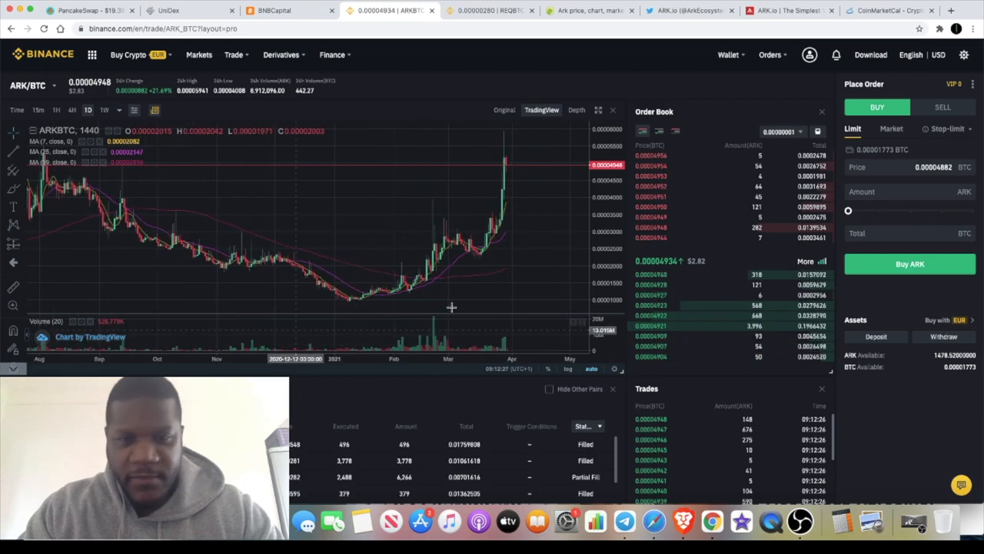
mouse_move(541, 222)
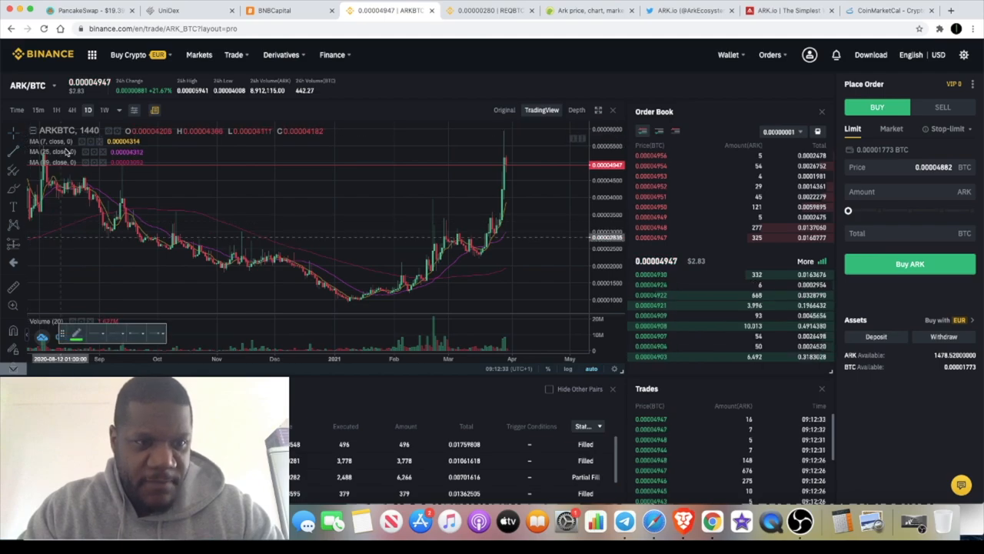
Mark a horizontal price level across the ARK/BTC daily chart
left_click(12, 152)
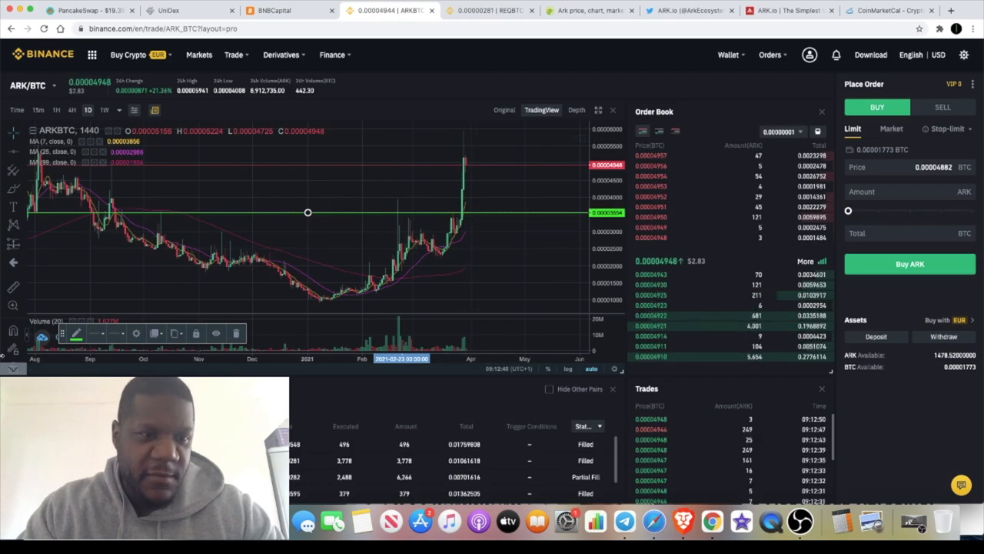
mouse_move(608, 191)
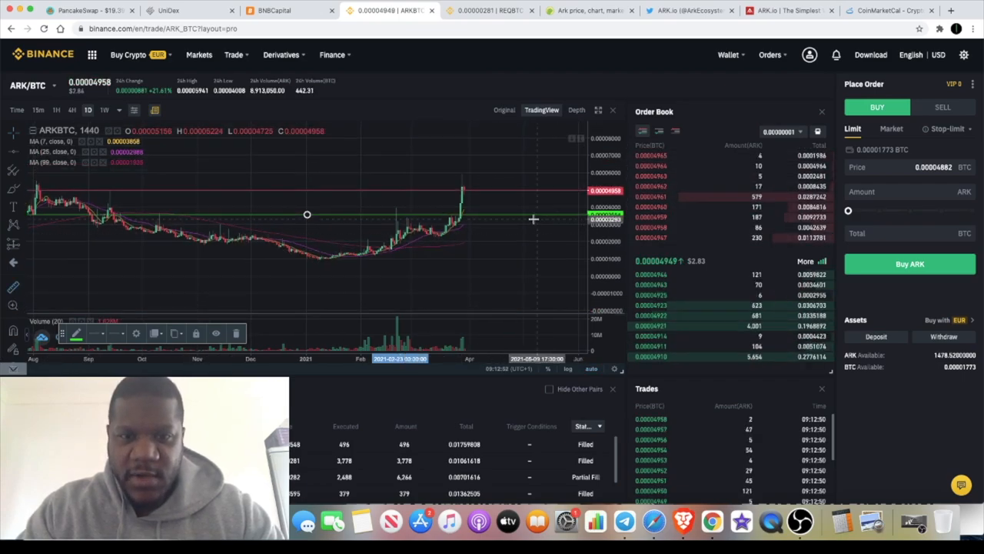
mouse_move(532, 175)
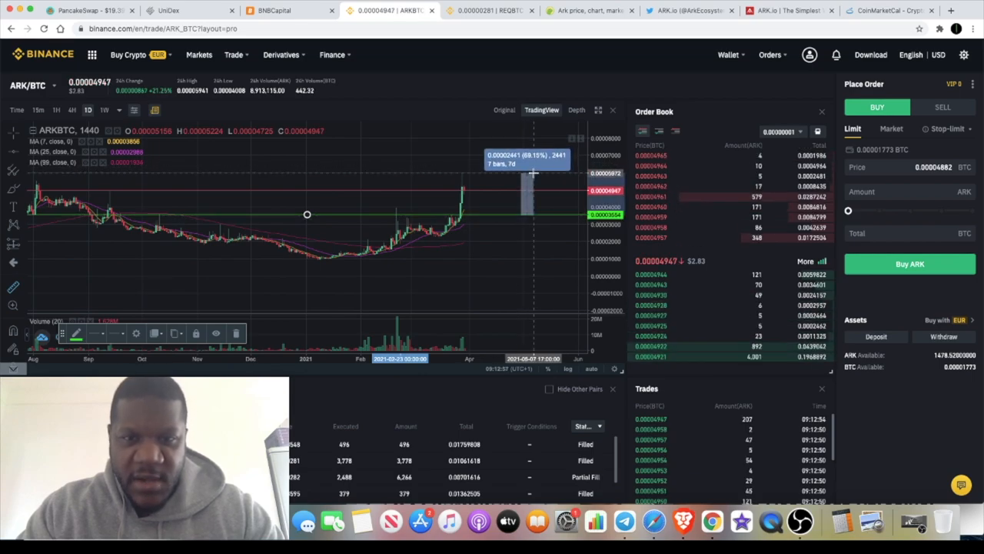
mouse_move(529, 191)
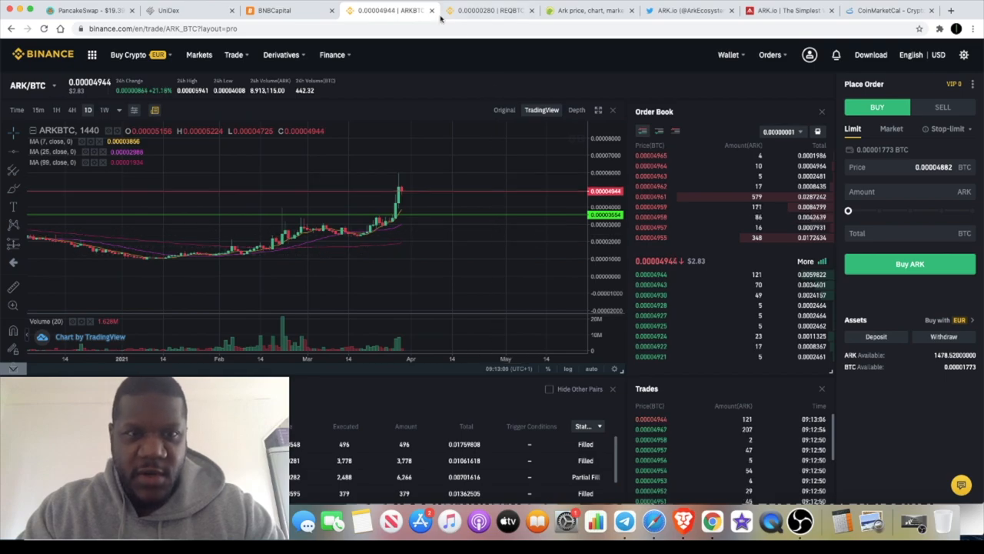
mouse_move(489, 9)
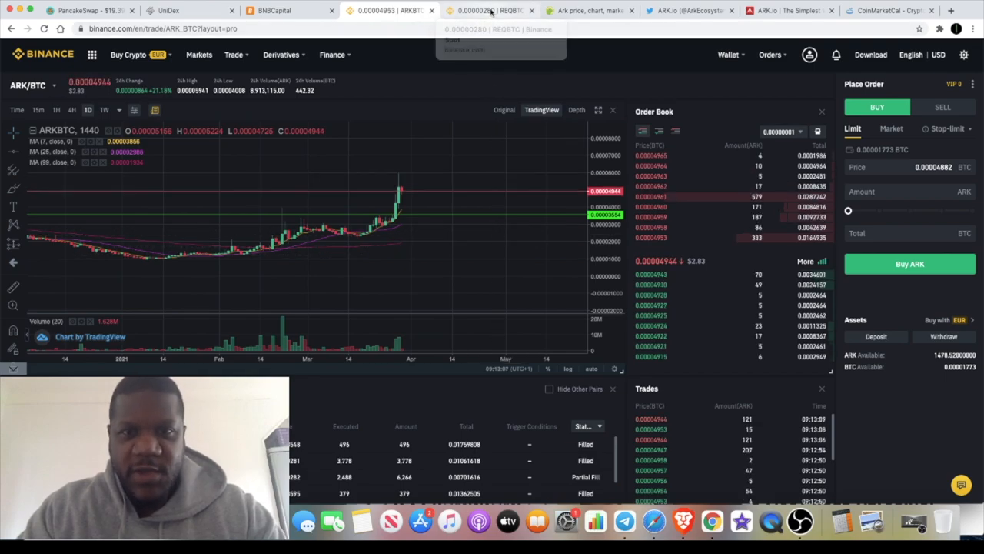
Measure REQ/BTC's recent rally on the daily chart at roughly a 113% move
left_click(489, 9)
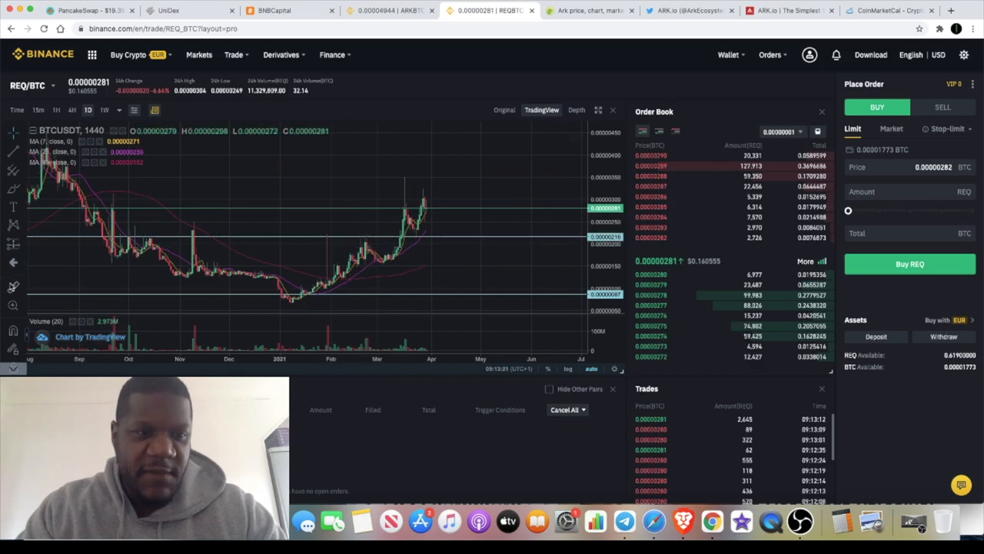
mouse_move(386, 252)
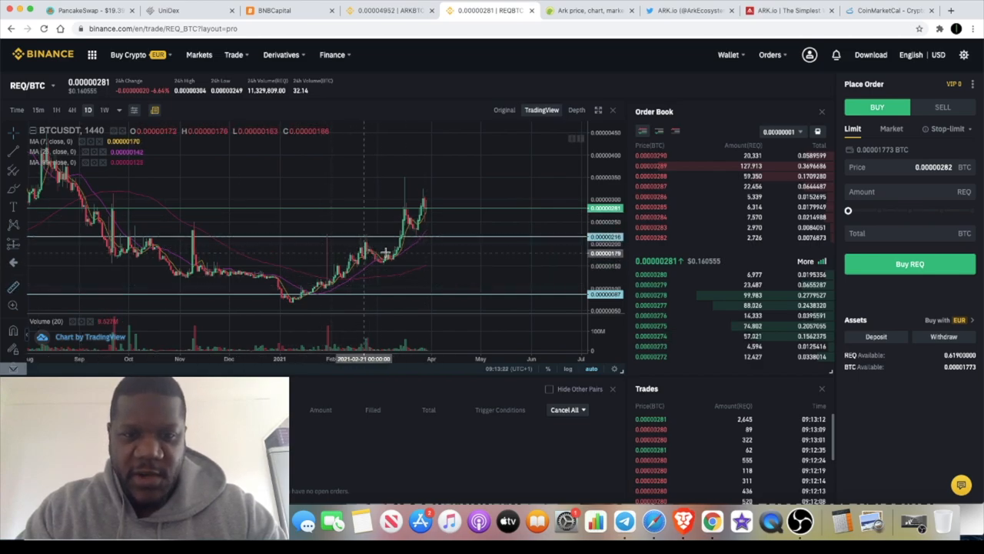
left_click_drag(388, 254, 473, 182)
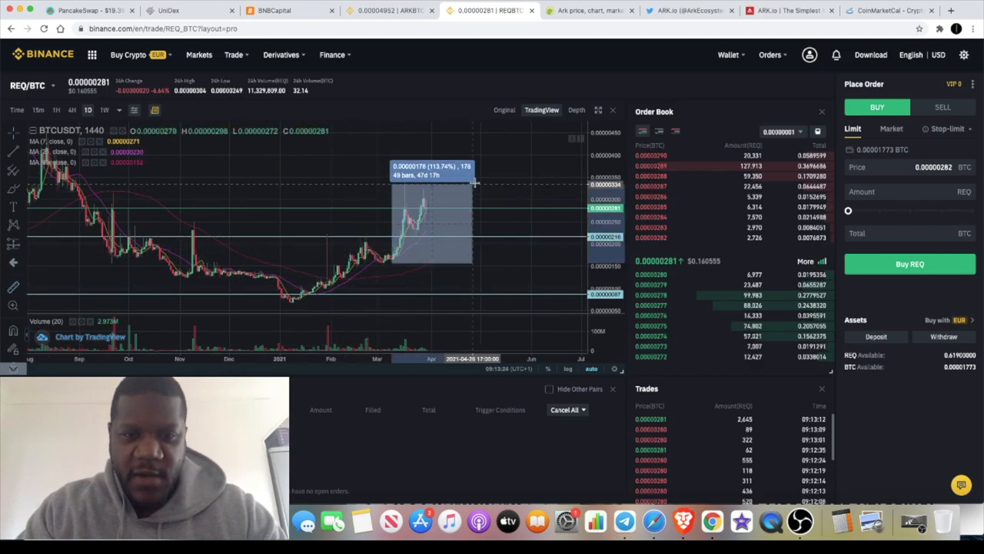
mouse_move(495, 183)
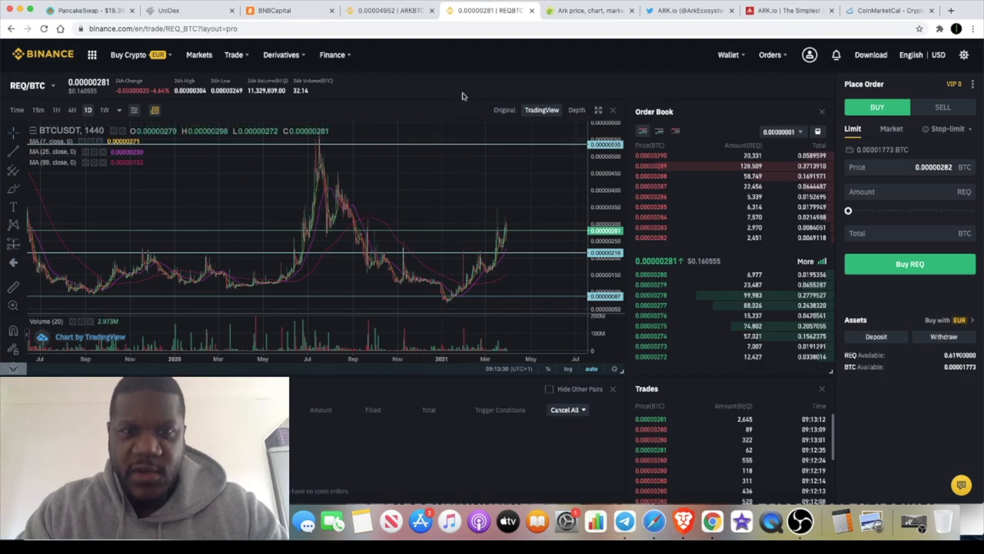
mouse_move(390, 156)
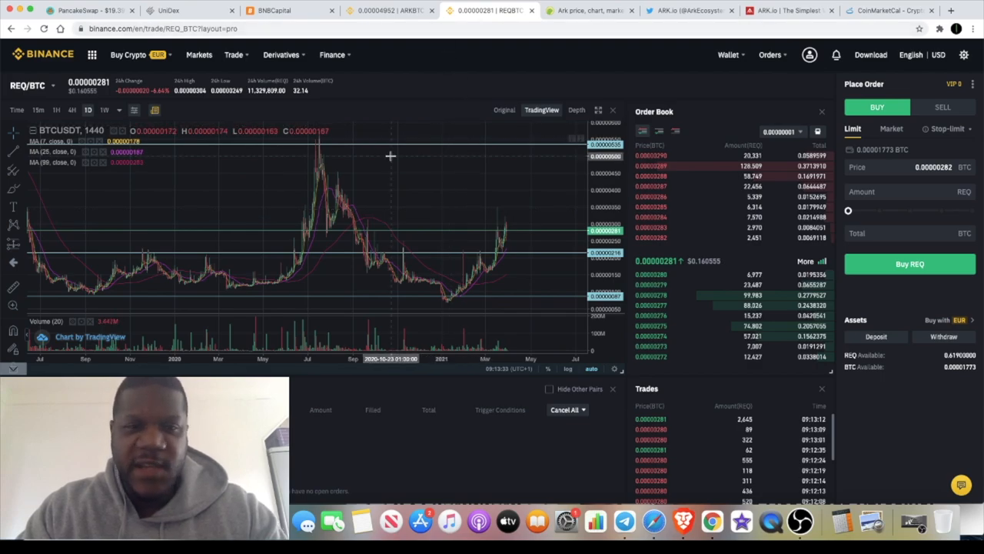
mouse_move(369, 203)
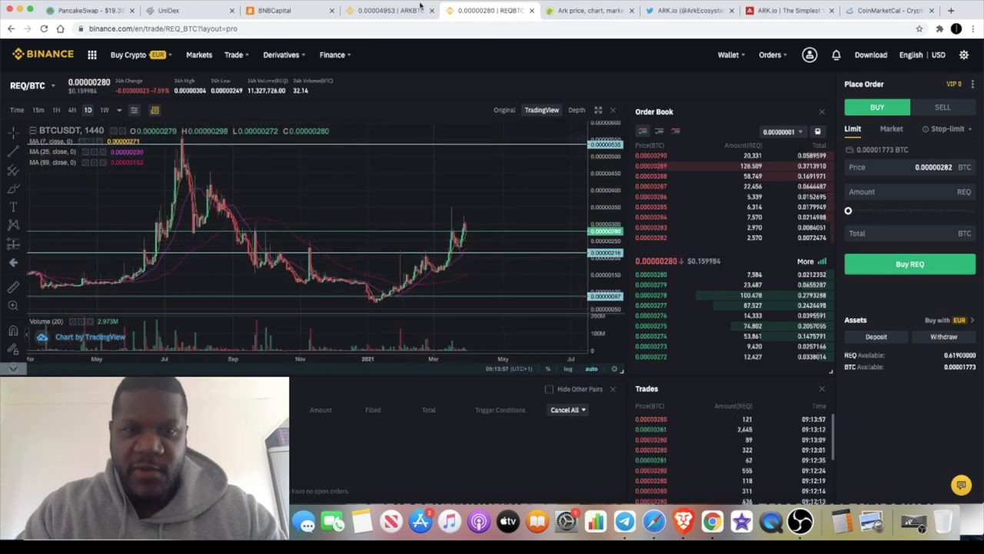
left_click(388, 9)
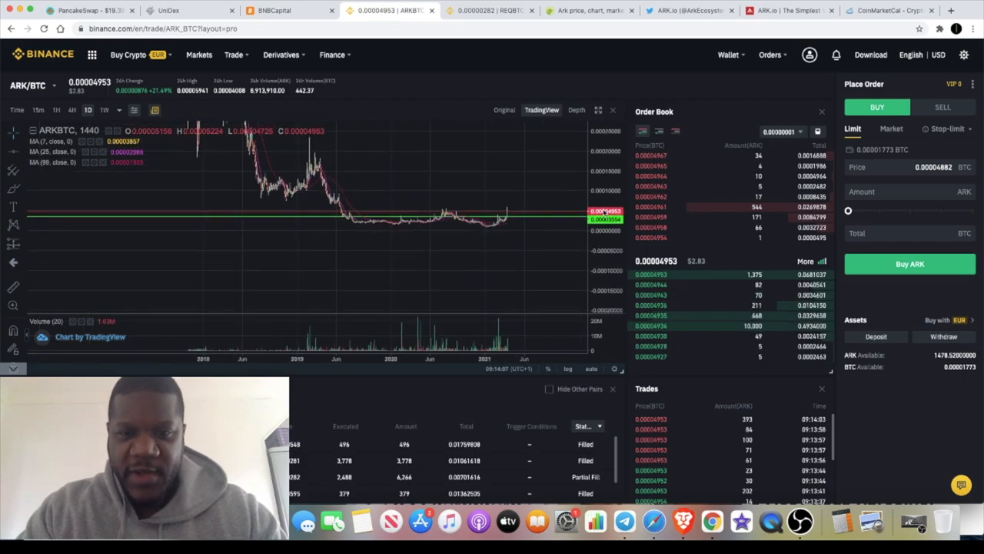
scroll("down", 3)
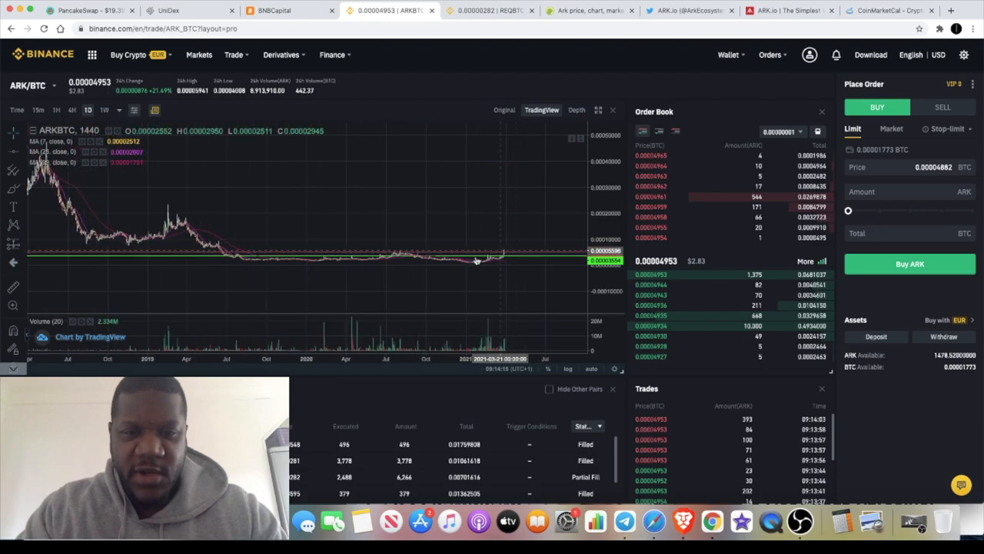
mouse_move(403, 248)
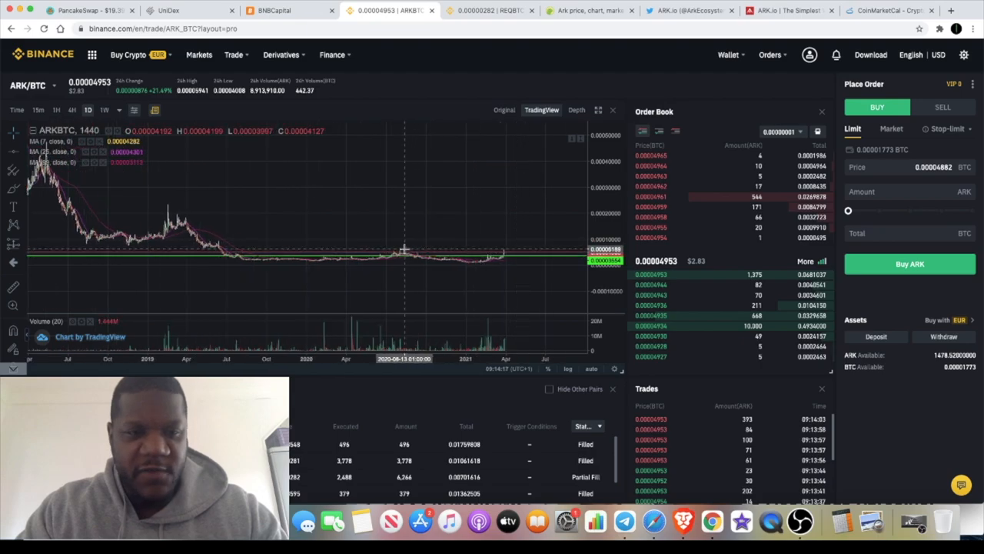
mouse_move(407, 237)
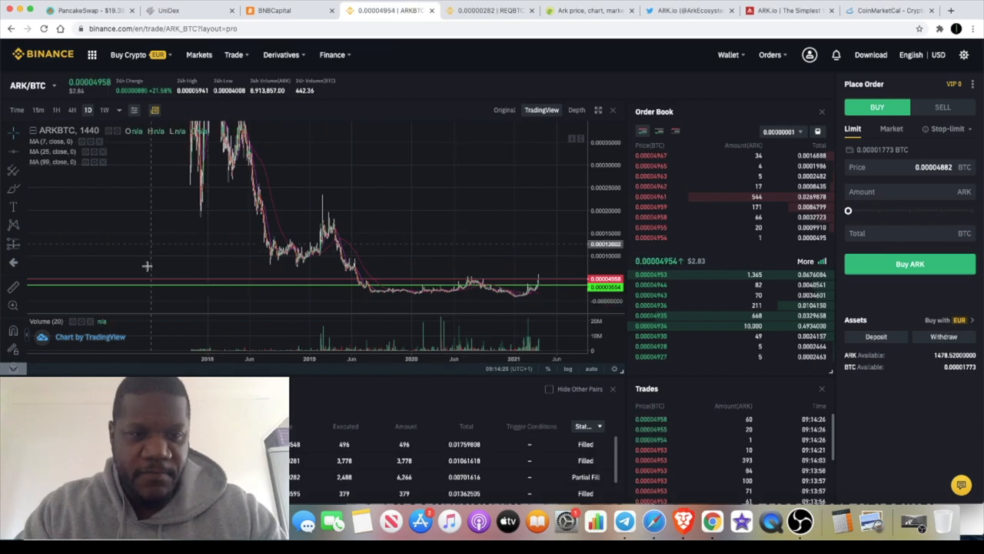
mouse_move(197, 261)
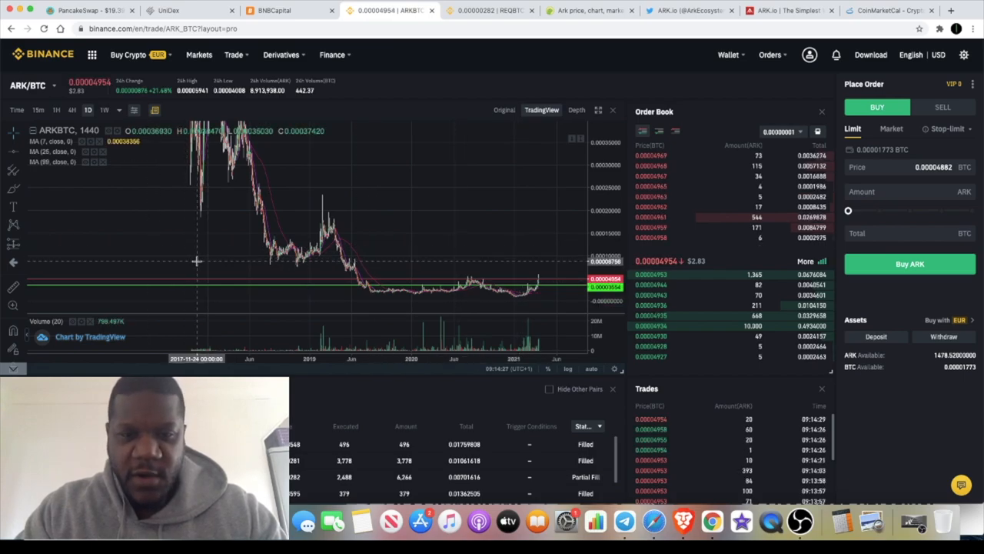
mouse_move(477, 280)
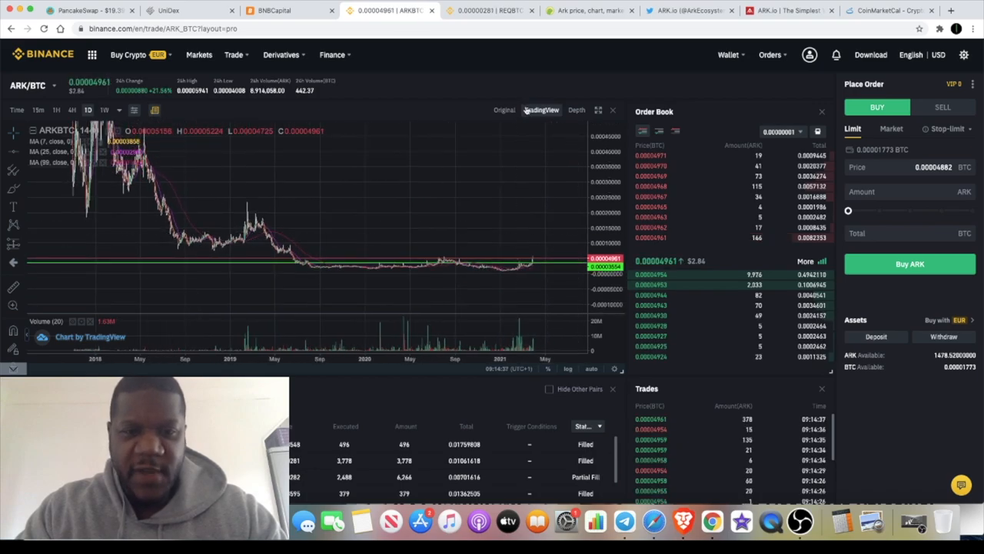
mouse_move(510, 135)
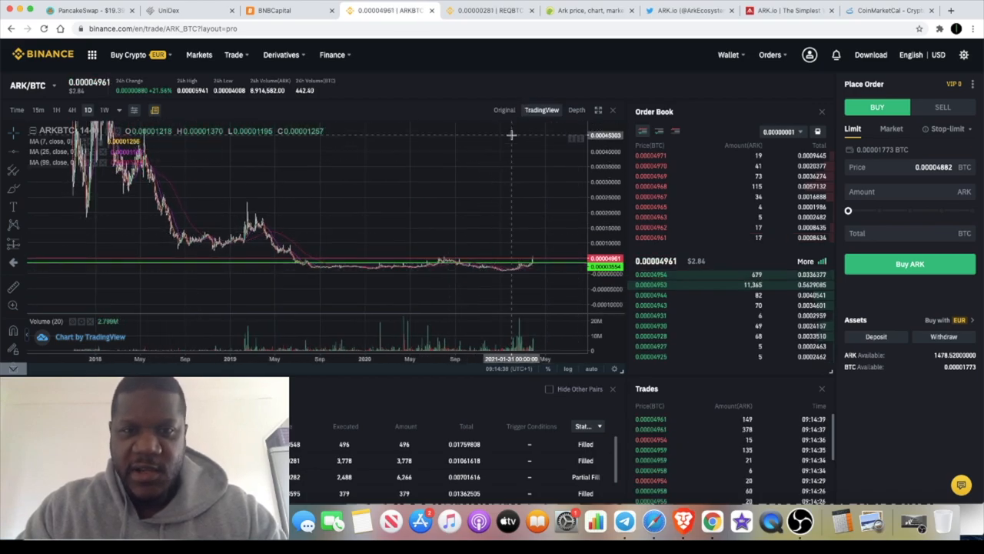
mouse_move(529, 95)
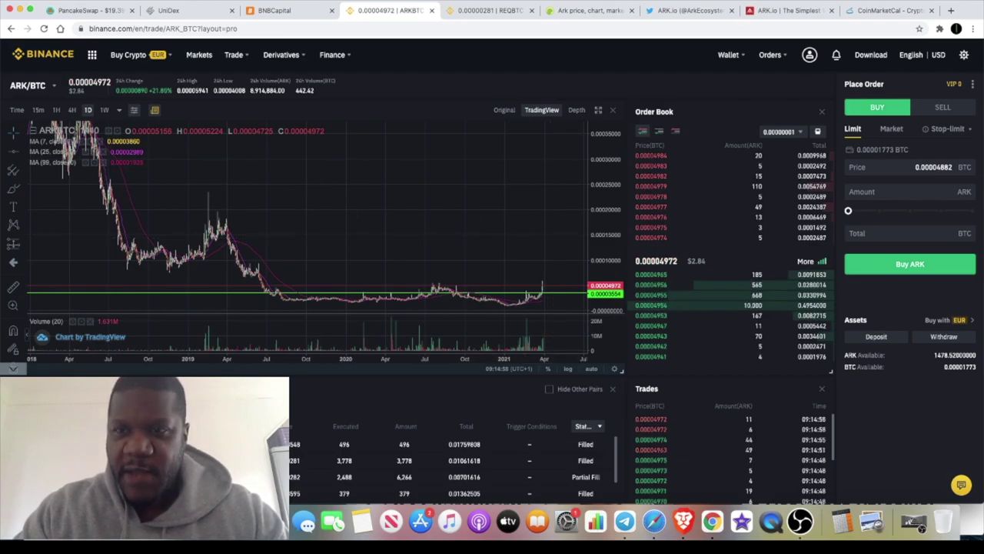
left_click(789, 9)
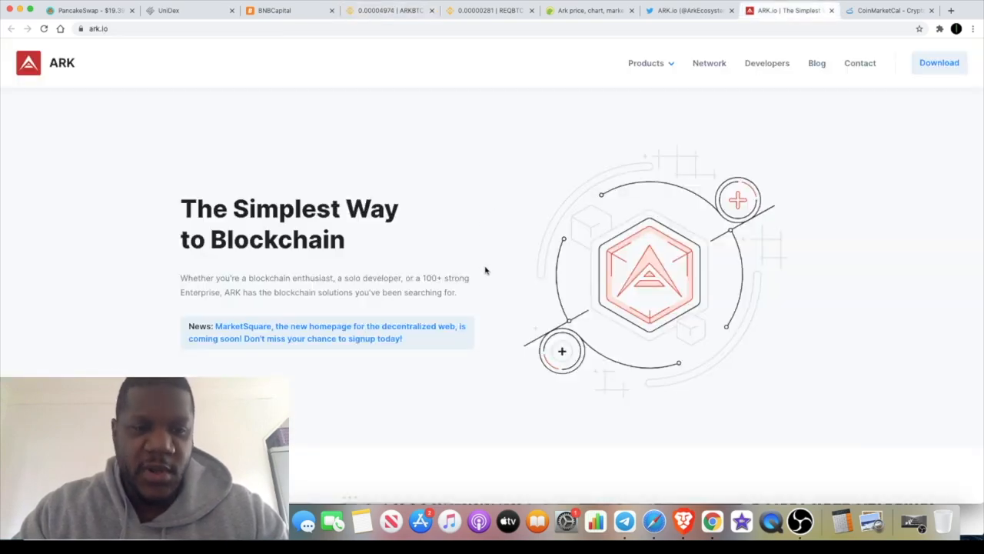
mouse_move(267, 326)
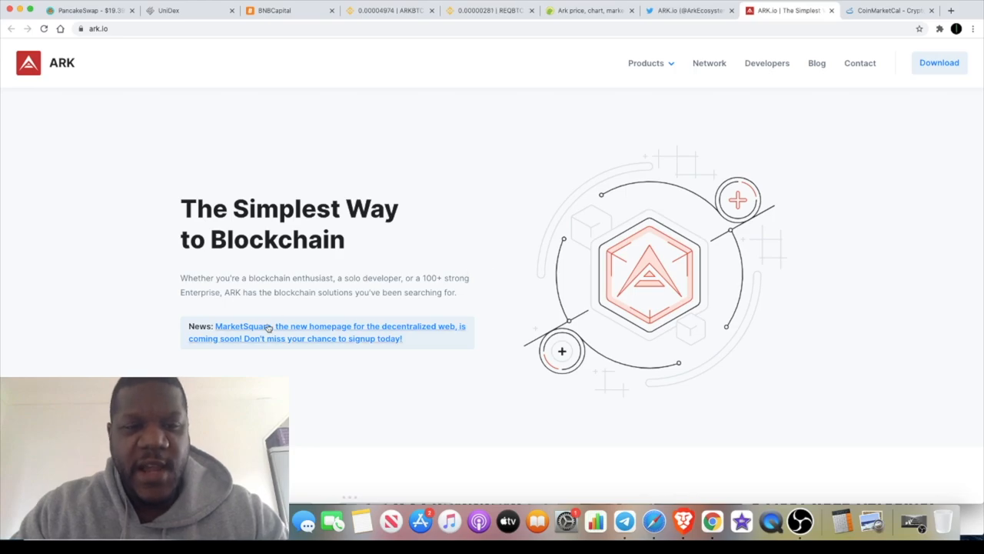
Browse the ark.io homepage news cards on MarketSquare and the February 2021 update, then move to Twitter
scroll("down", 3)
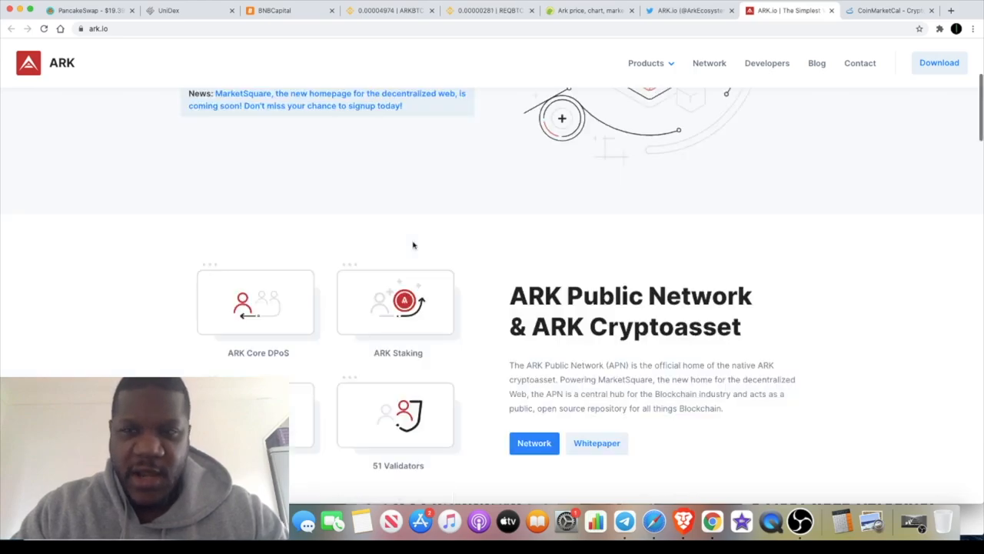
scroll("down", 3)
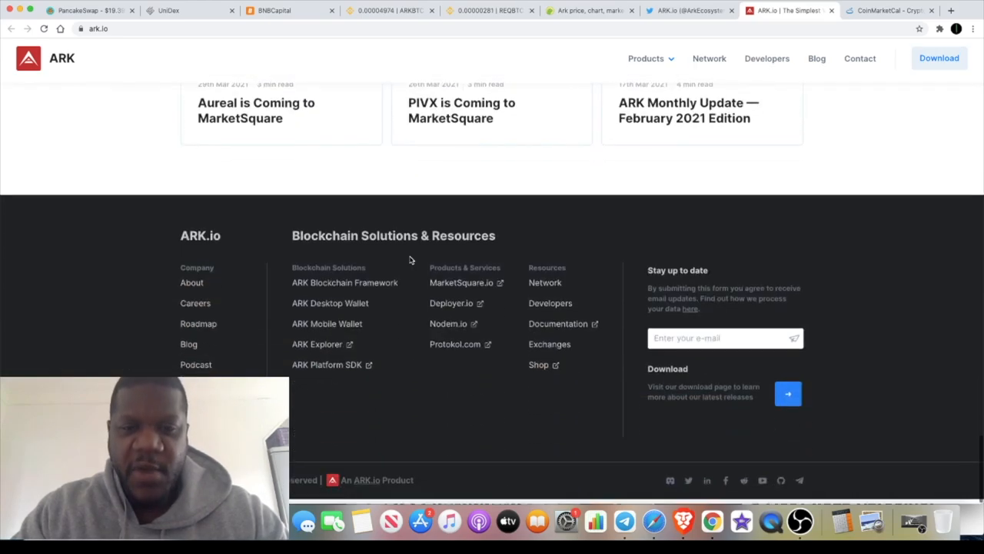
scroll("up", 3)
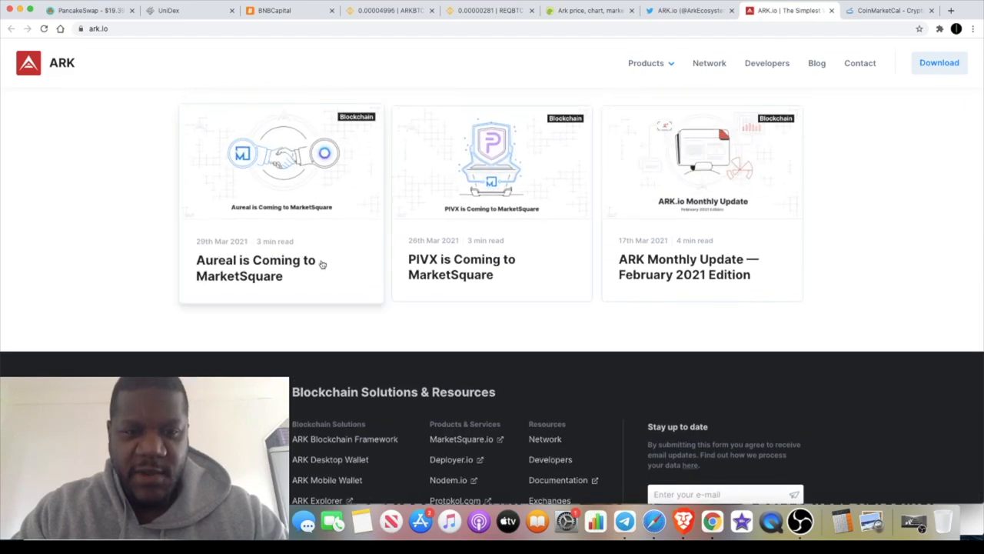
mouse_move(369, 271)
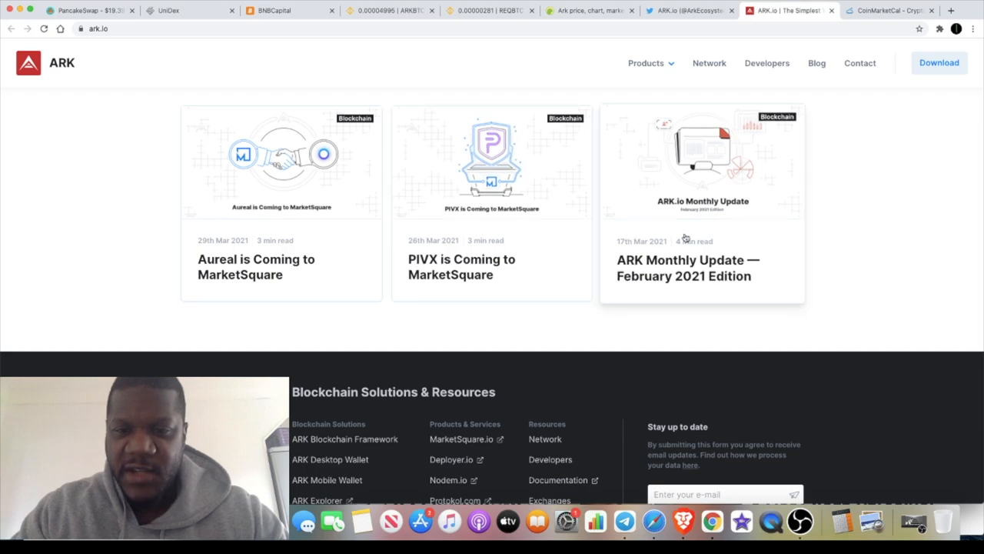
left_click(685, 9)
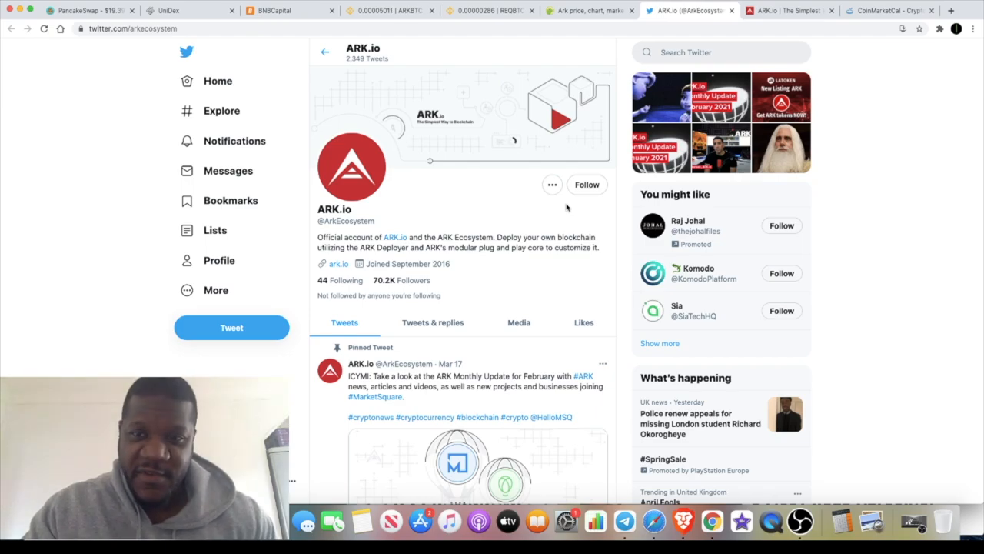
Read ARK.io's recent tweets including the CoinKit on Twitch tip, then move to CoinMarketCal
scroll("down", 3)
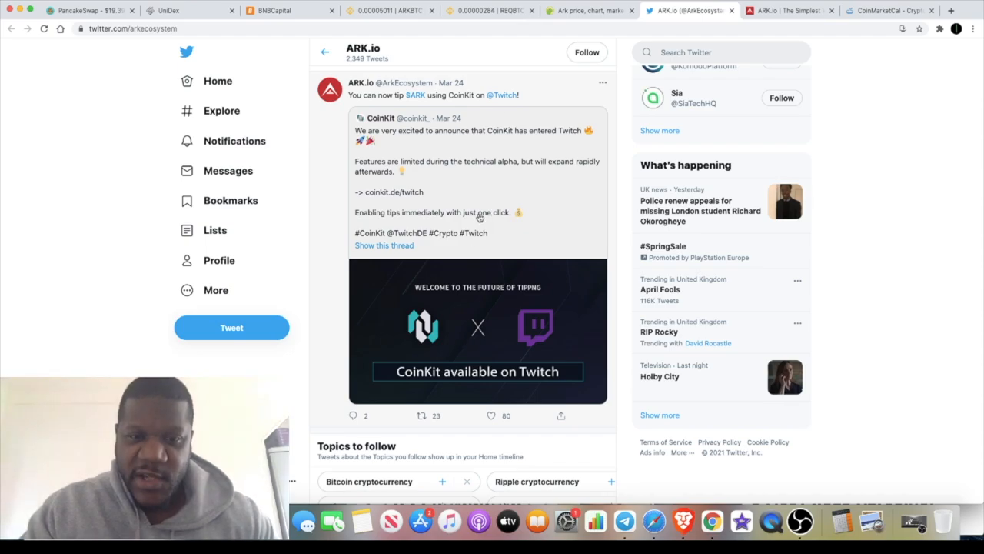
mouse_move(532, 168)
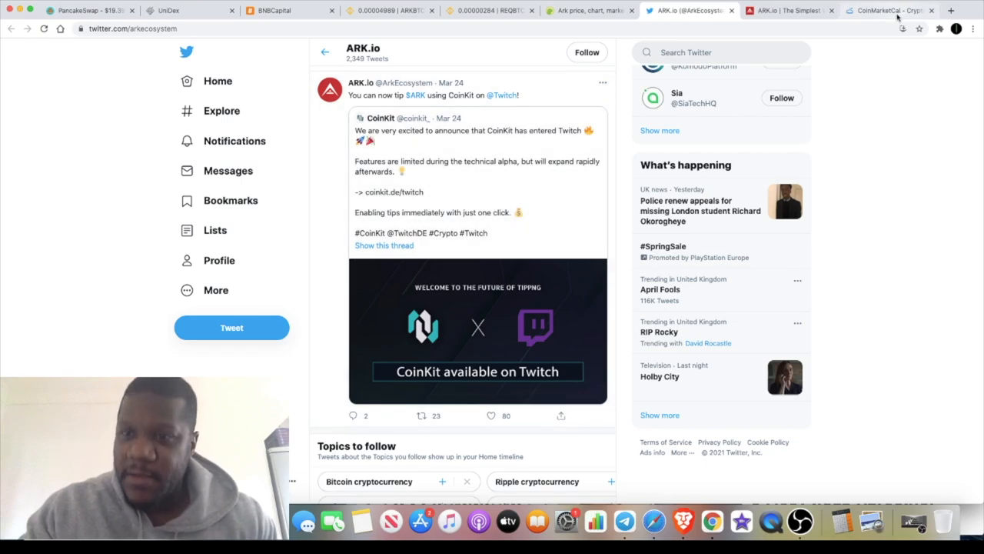
mouse_move(889, 9)
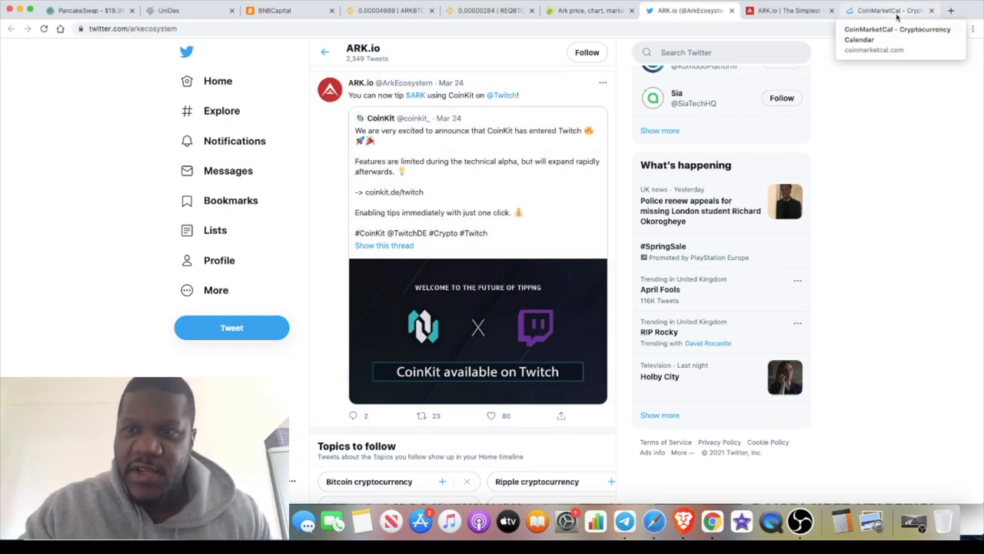
left_click(884, 10)
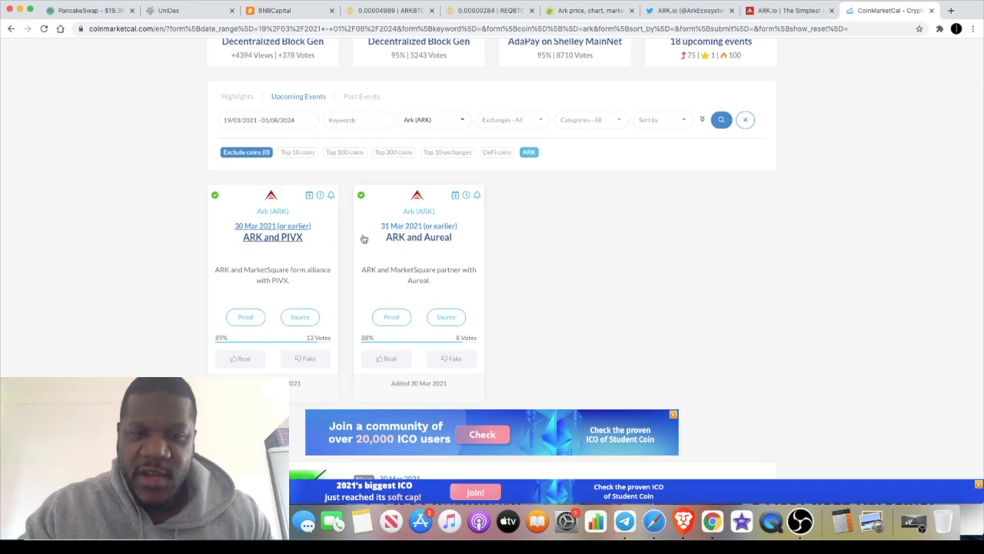
Check the PIVX and Aureal partnership events dated 30 and 31 March 2021, then switch to Telegram's ARK Announcements
scroll("down", 3)
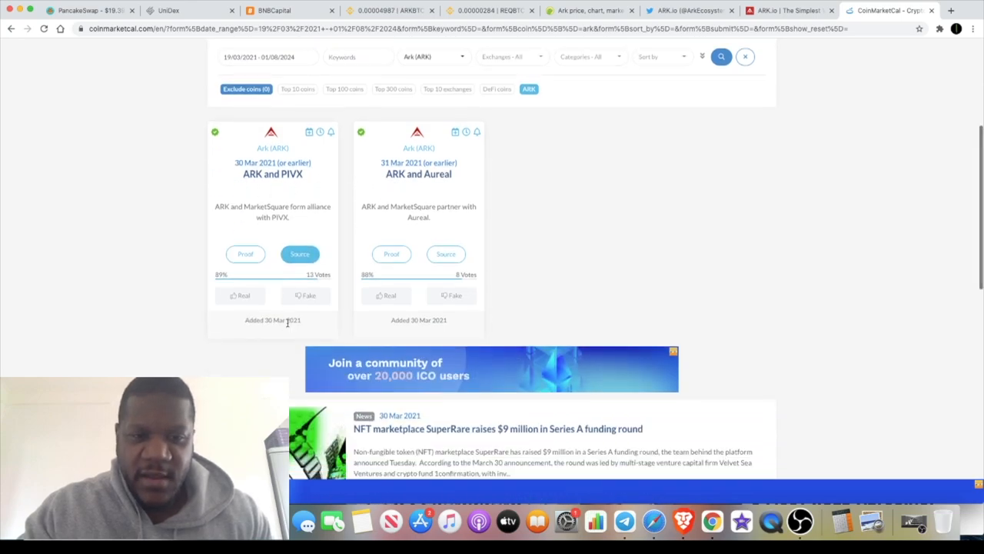
mouse_move(360, 258)
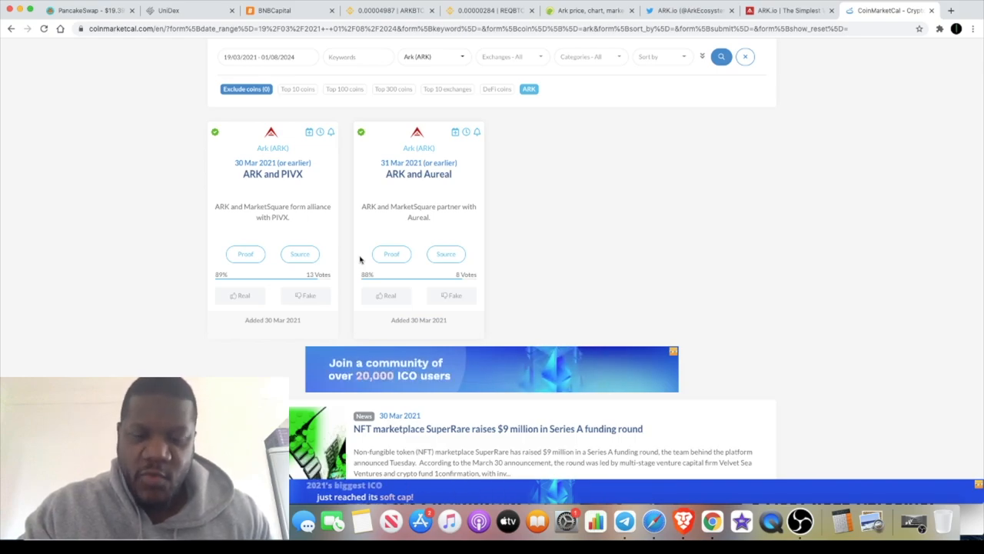
mouse_move(566, 521)
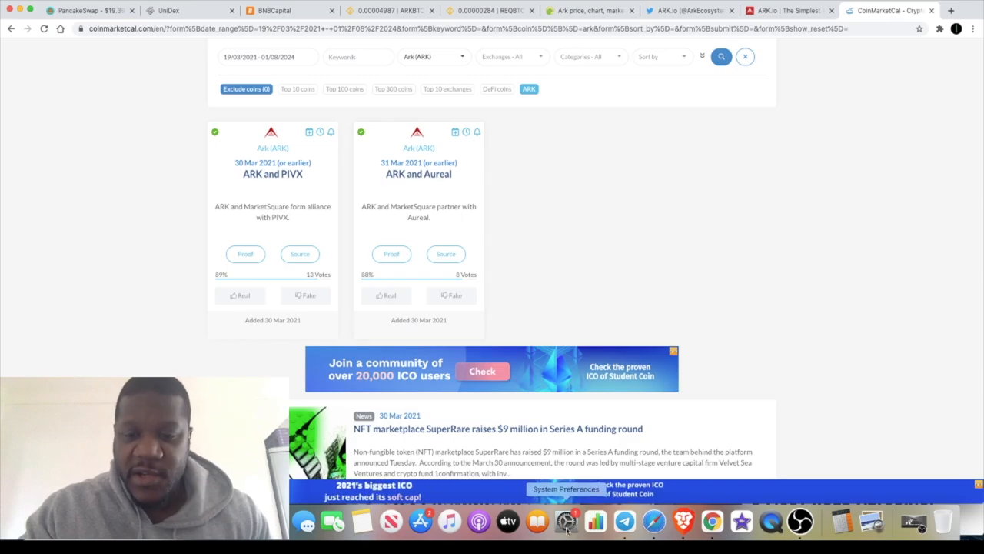
left_click(624, 521)
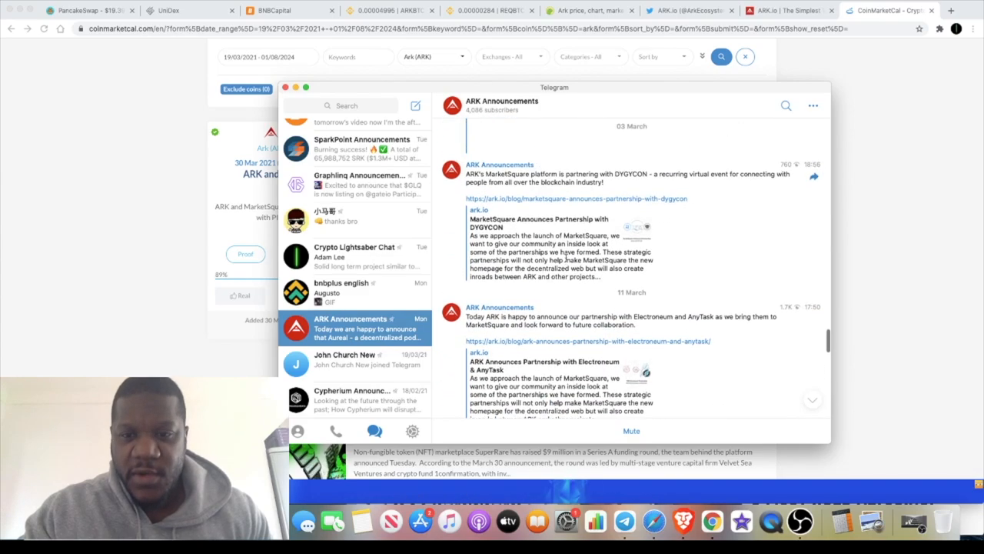
Read the latest ARK Announcements MarketSquare posts, then return to CoinGecko's ARK exchange list
scroll("down", 3)
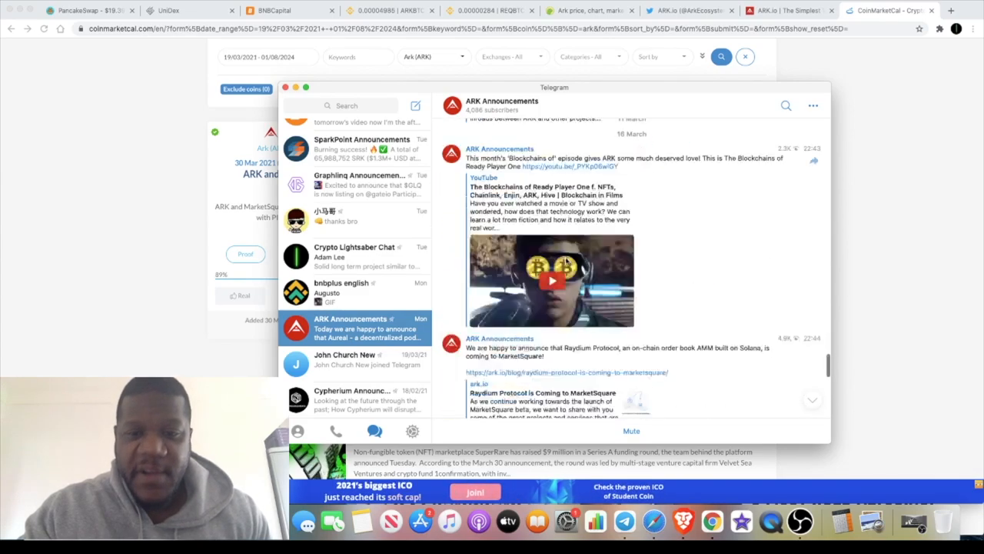
scroll("down", 3)
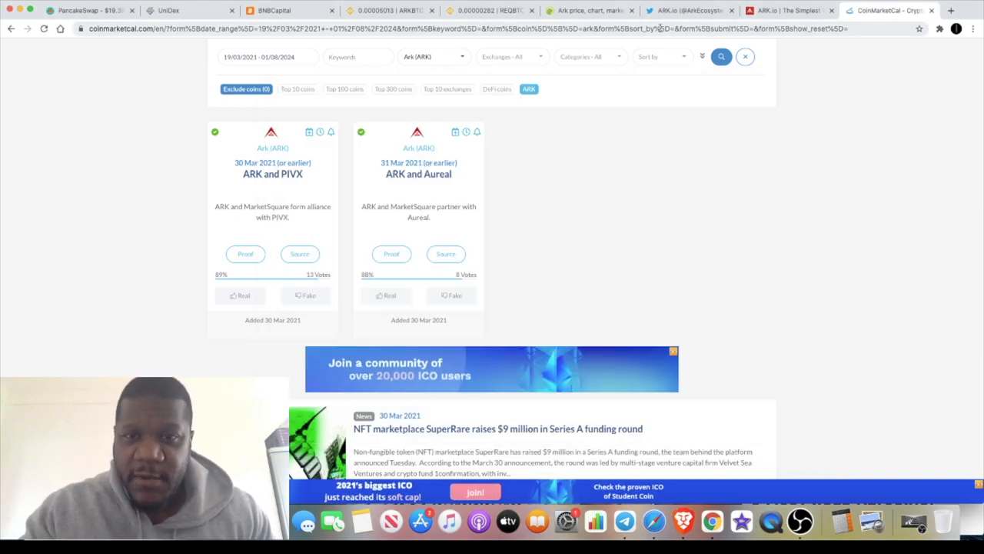
left_click(587, 9)
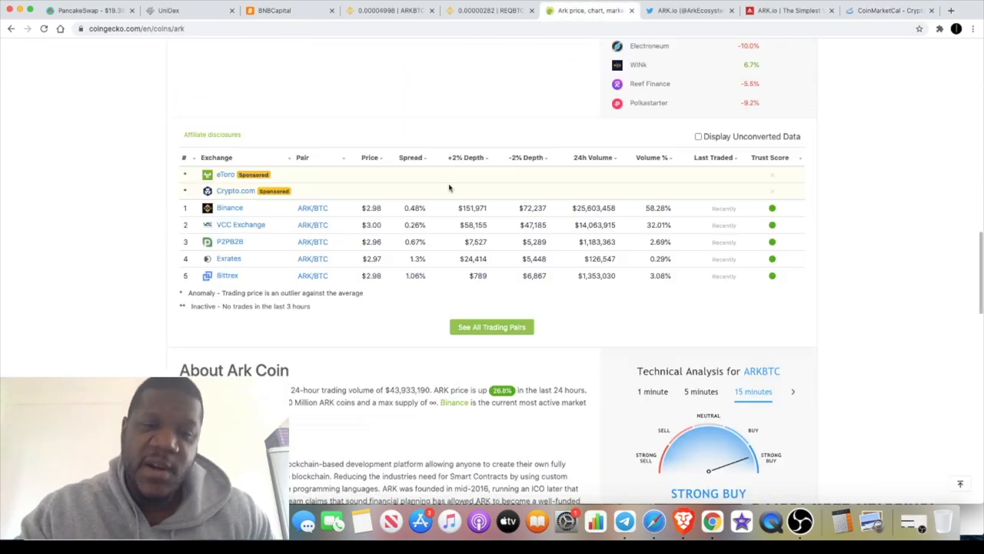